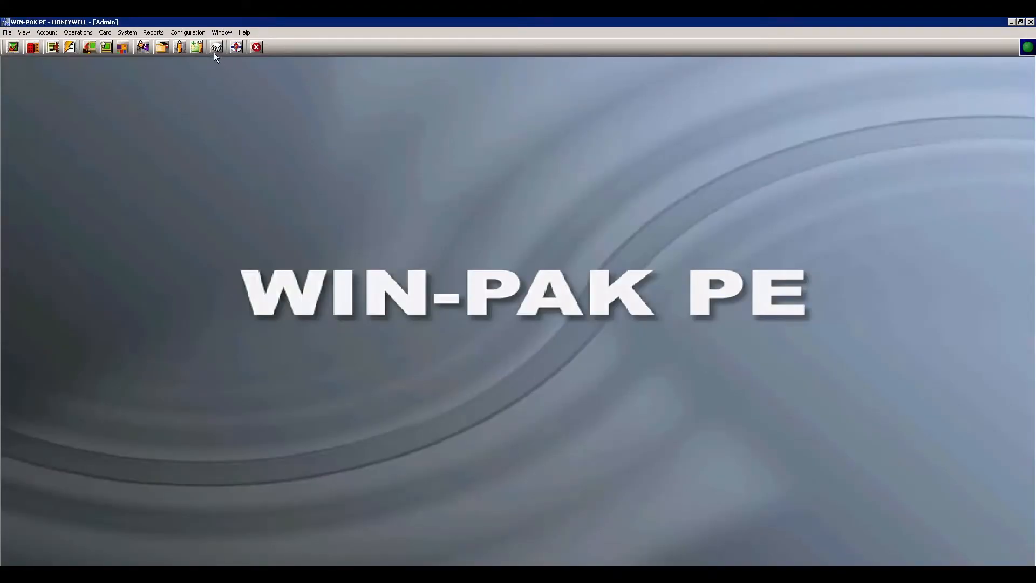
# - Bring up the Note Field Template window from the Configuration > Card Holder menu
pyautogui.click(188, 32)
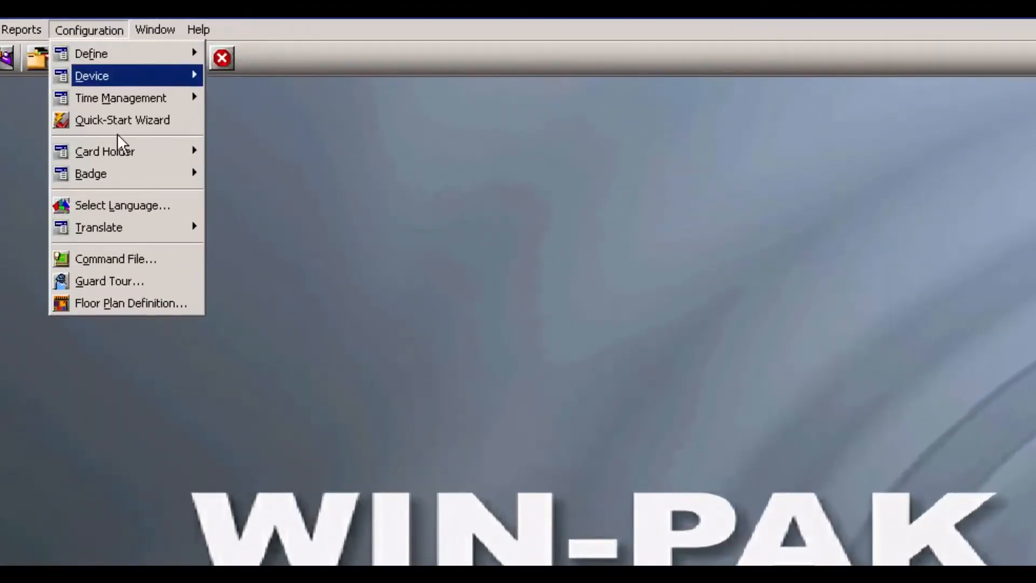
pyautogui.moveTo(106, 151)
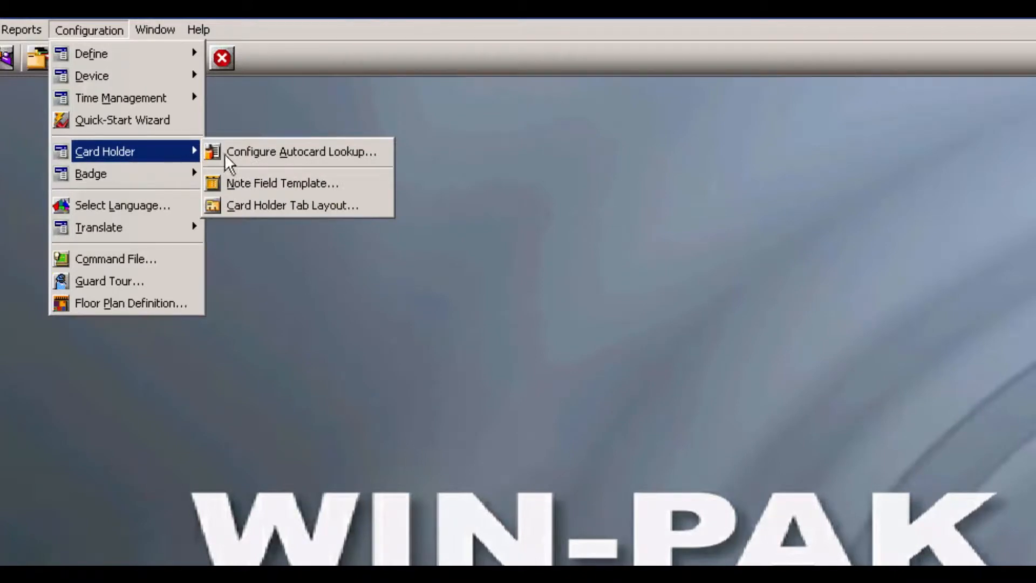
pyautogui.click(283, 183)
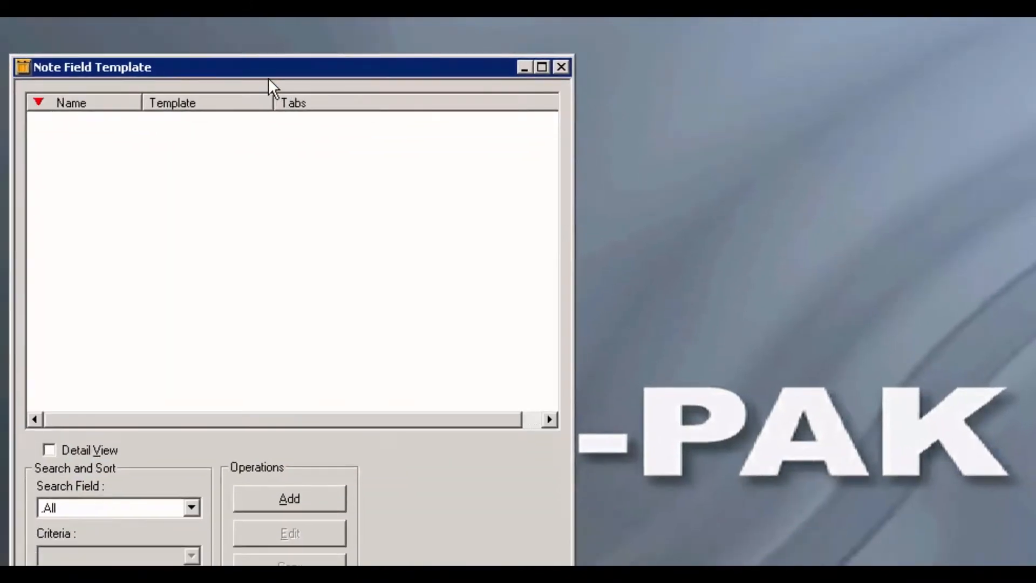
pyautogui.moveTo(269, 111)
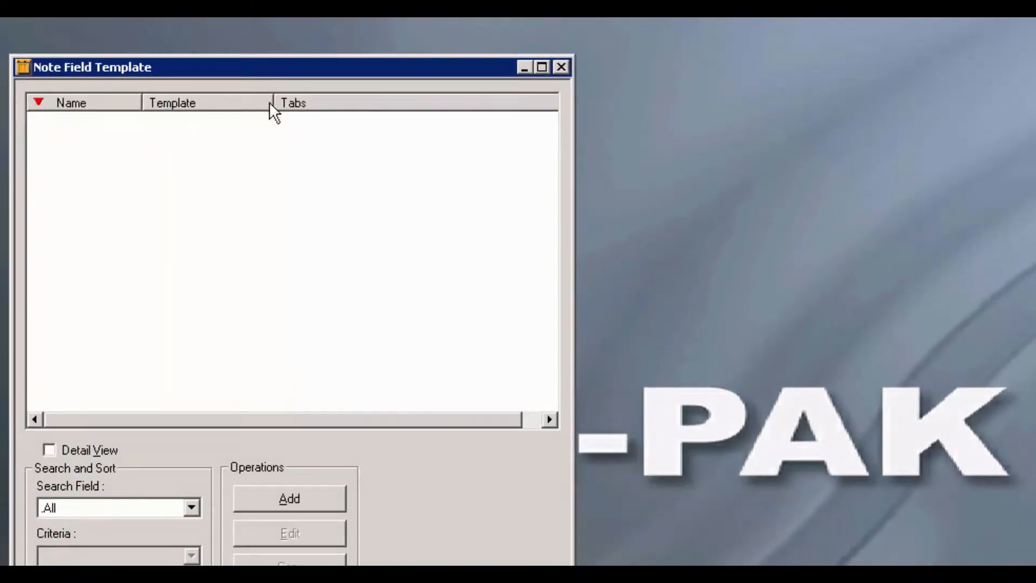
# - Add a note field named License Plate with no template text and save it
pyautogui.click(290, 499)
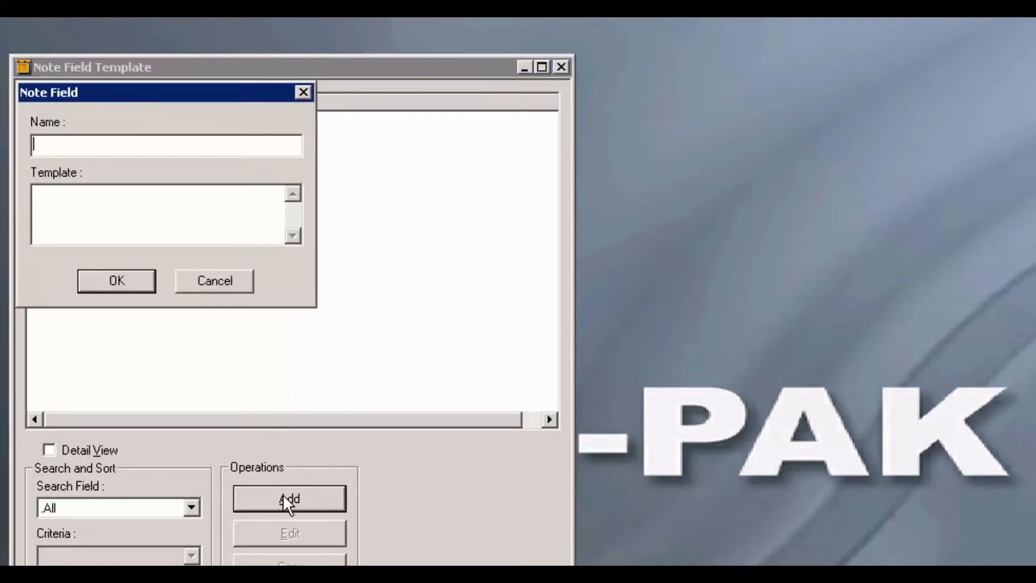
pyautogui.write('License Plate')
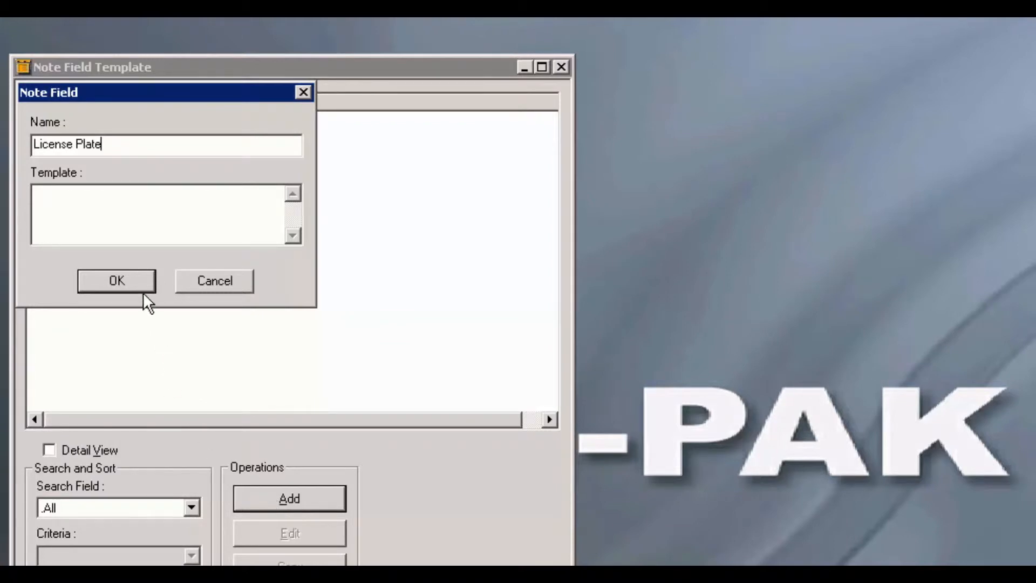
pyautogui.click(116, 281)
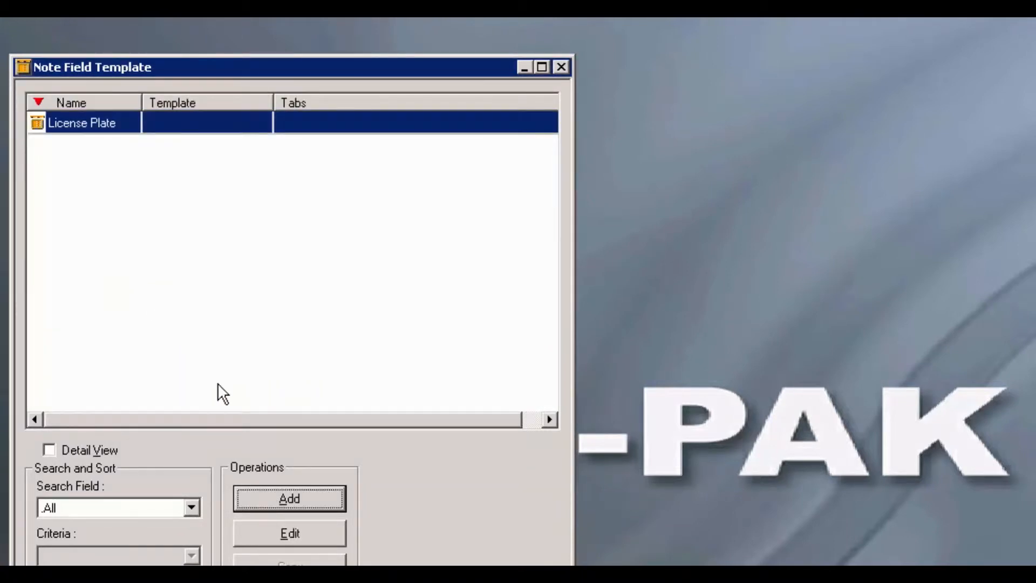
# - Add a Hair Color note field with template ~Black~Brown~Red~Blonde~ and save it
pyautogui.click(289, 499)
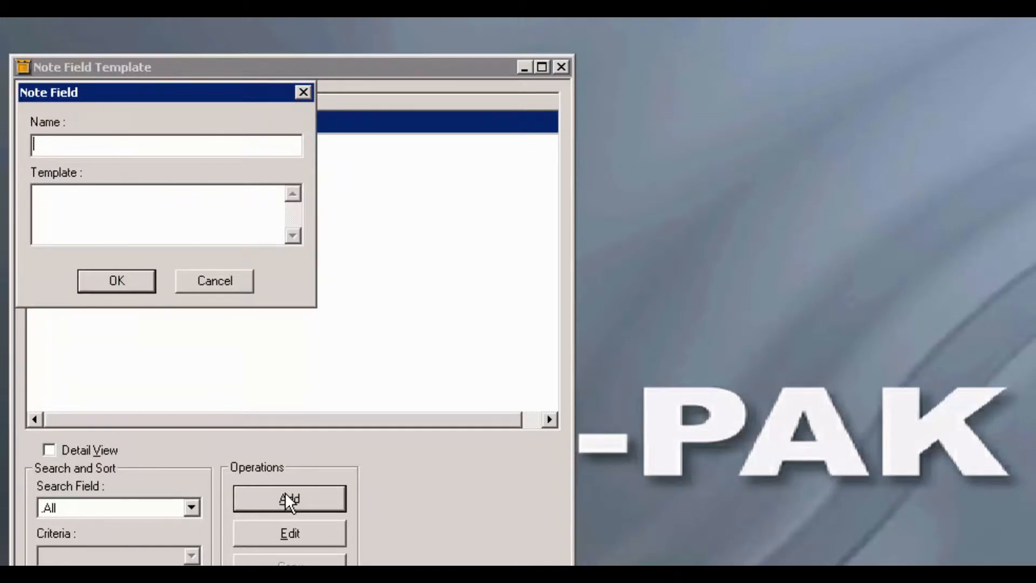
pyautogui.write('Hair Co')
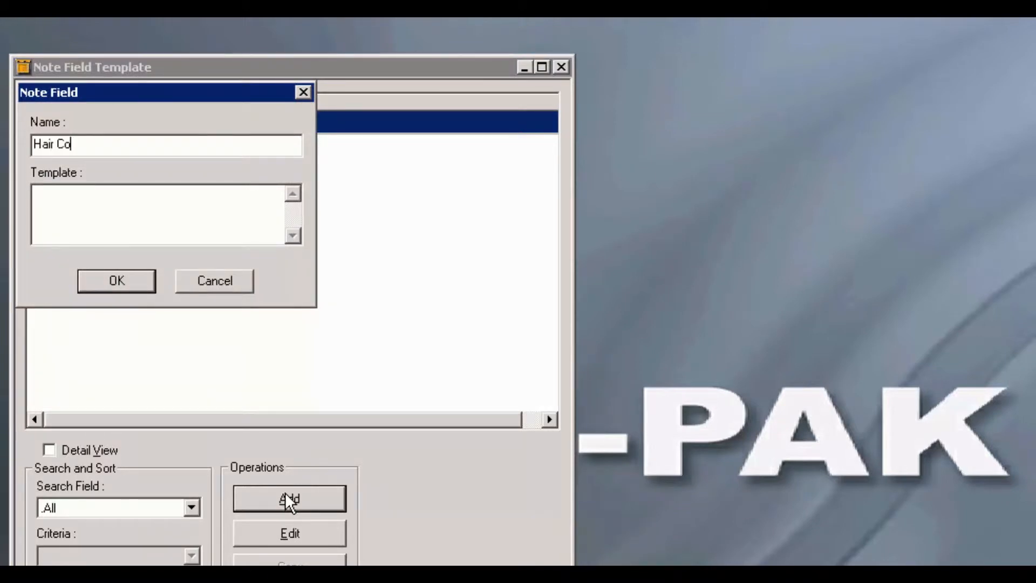
pyautogui.write('lor')
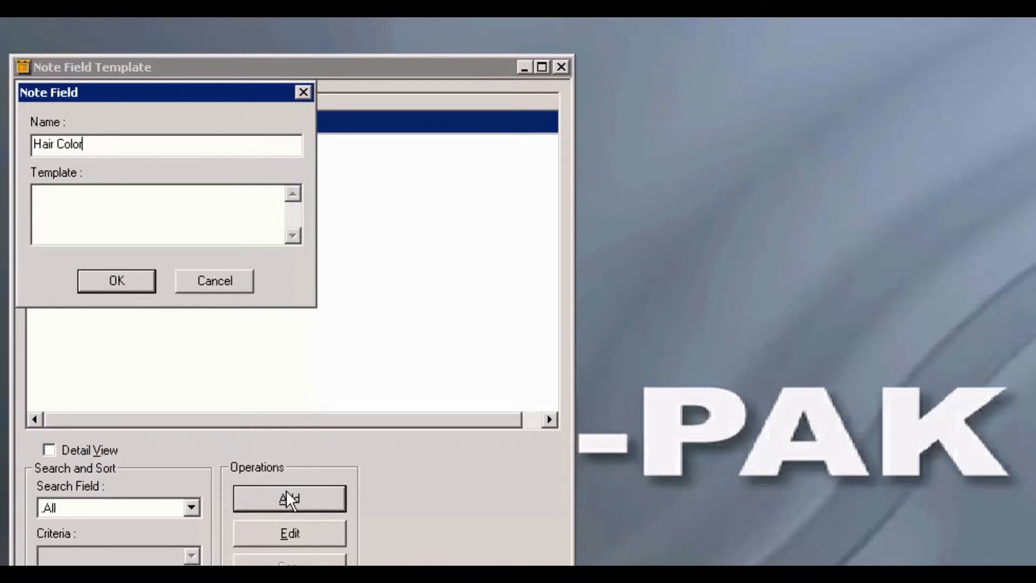
pyautogui.moveTo(131, 253)
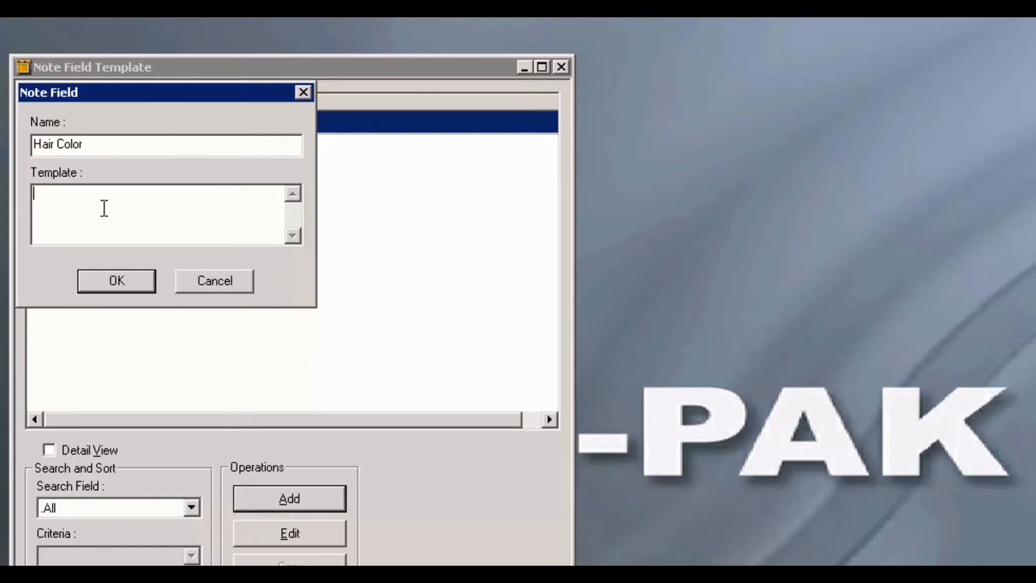
pyautogui.write('~')
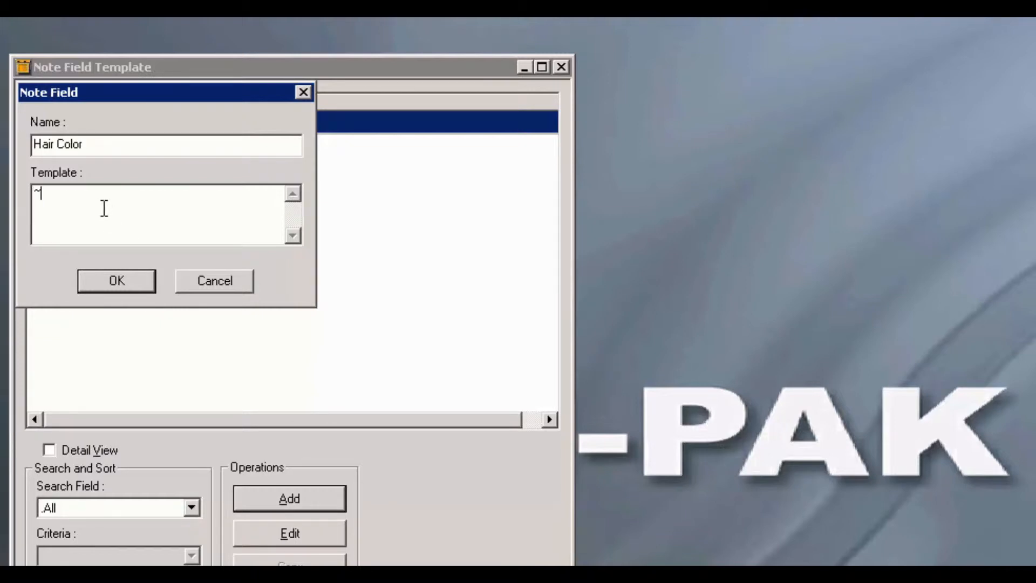
pyautogui.write('Black~')
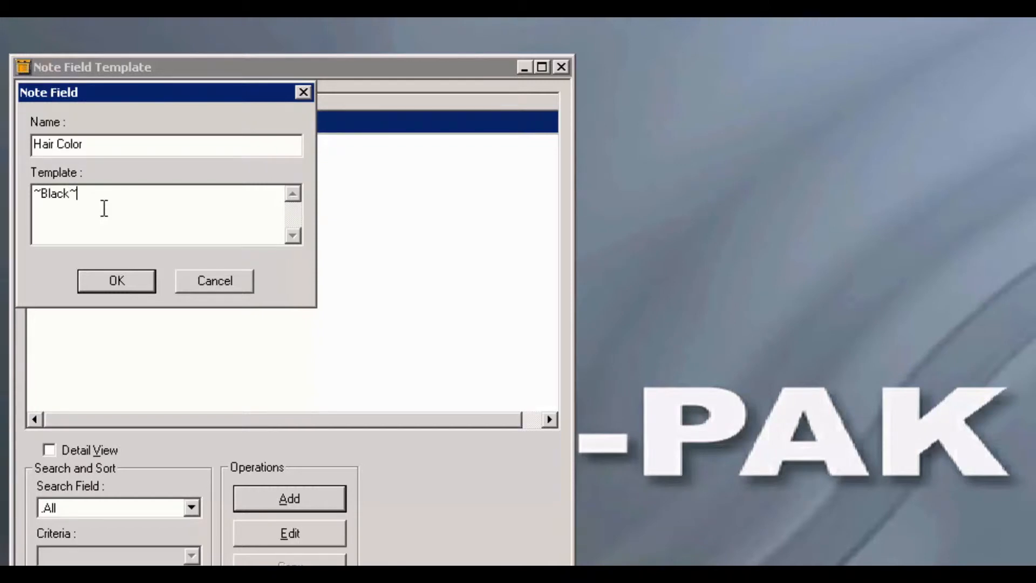
pyautogui.write('Brown')
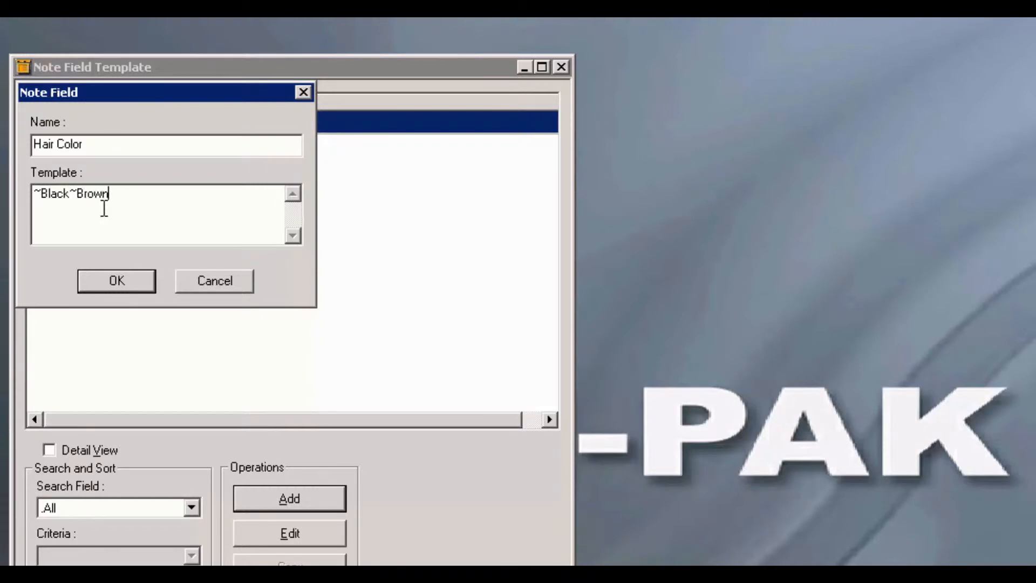
pyautogui.write('~Red')
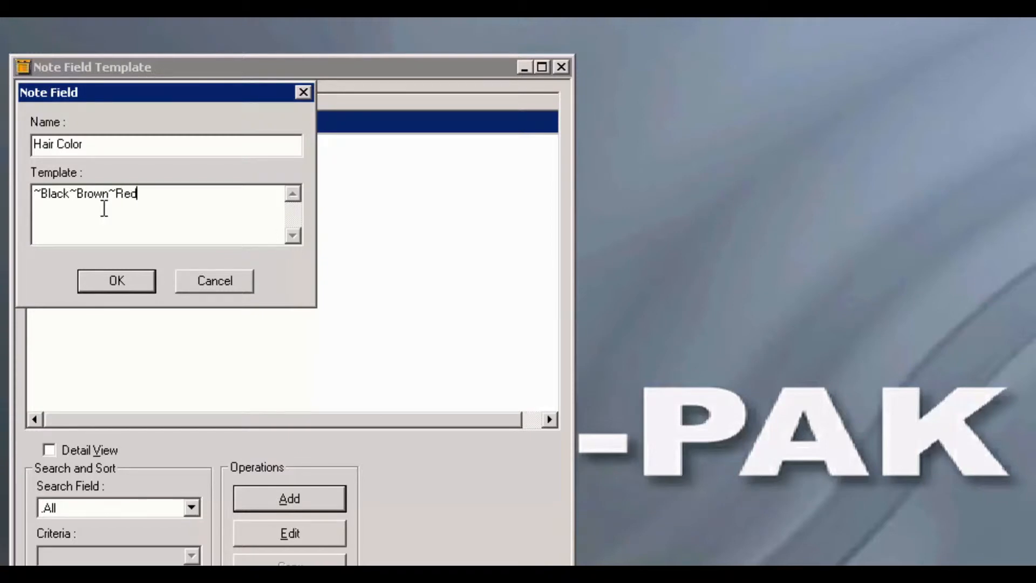
pyautogui.write('~')
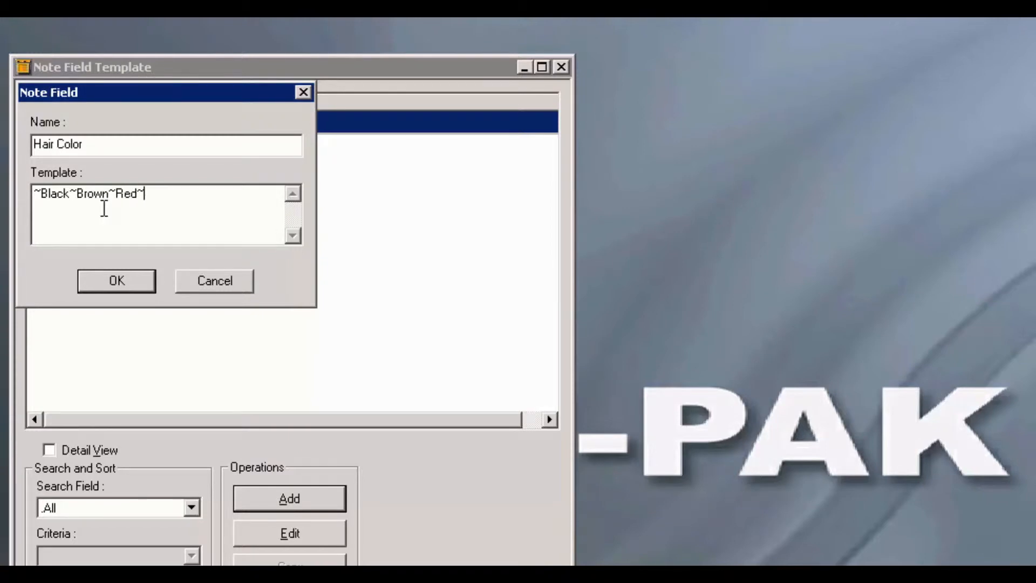
pyautogui.write('Blonde~')
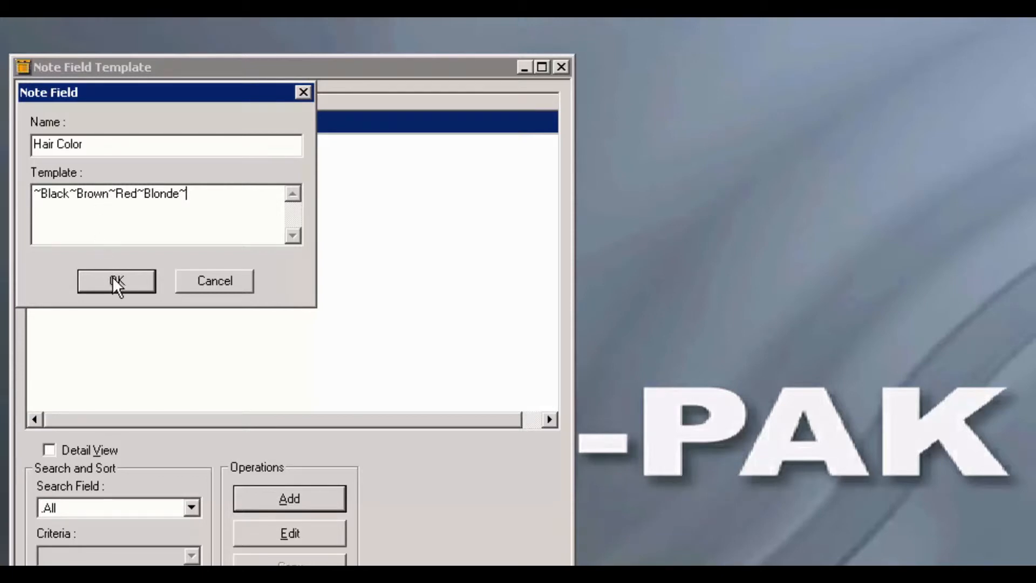
pyautogui.click(115, 281)
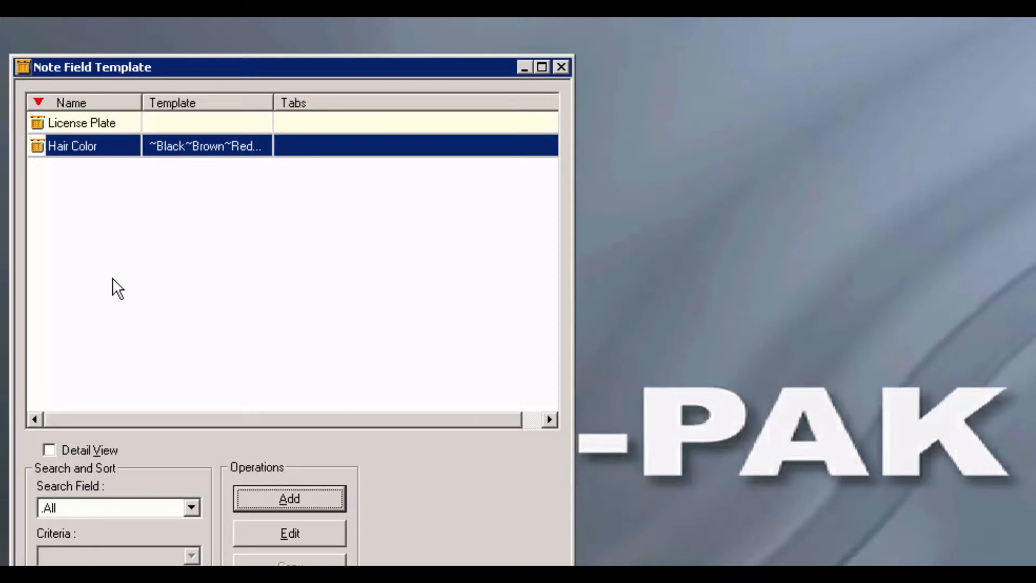
pyautogui.moveTo(333, 182)
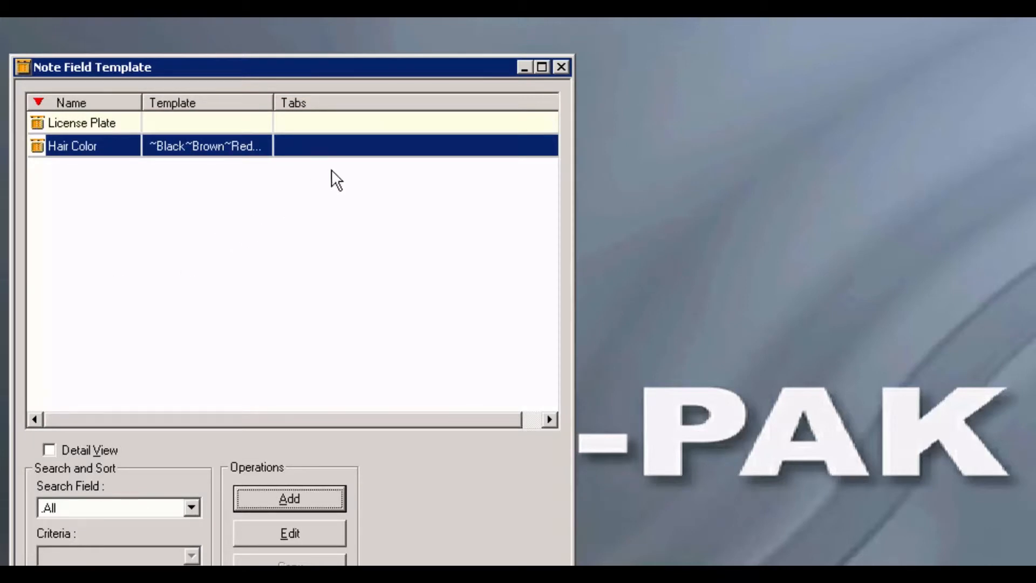
# - Close the note field templates and start a new card holder tab layout
pyautogui.click(562, 67)
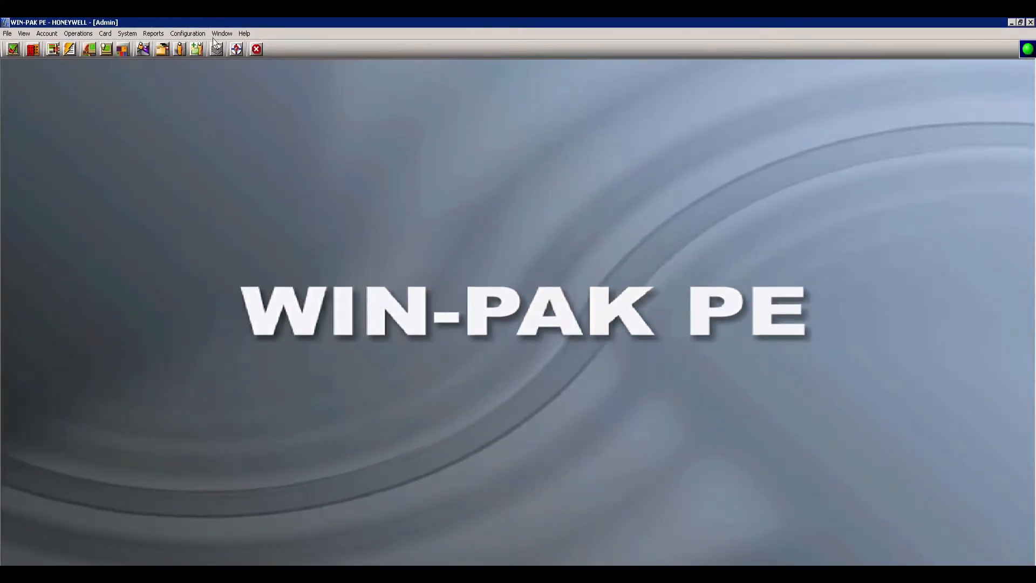
pyautogui.click(188, 32)
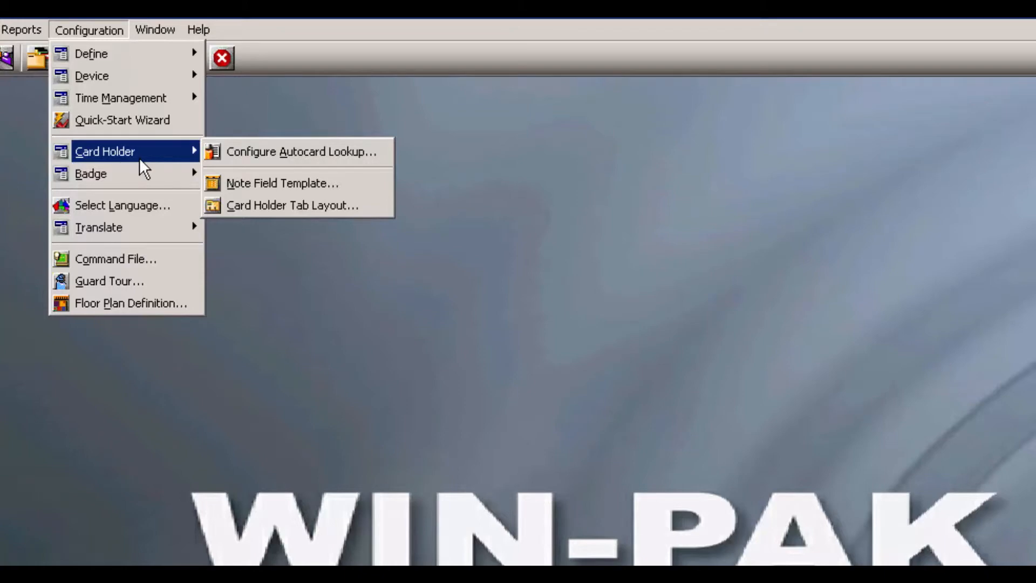
pyautogui.moveTo(273, 215)
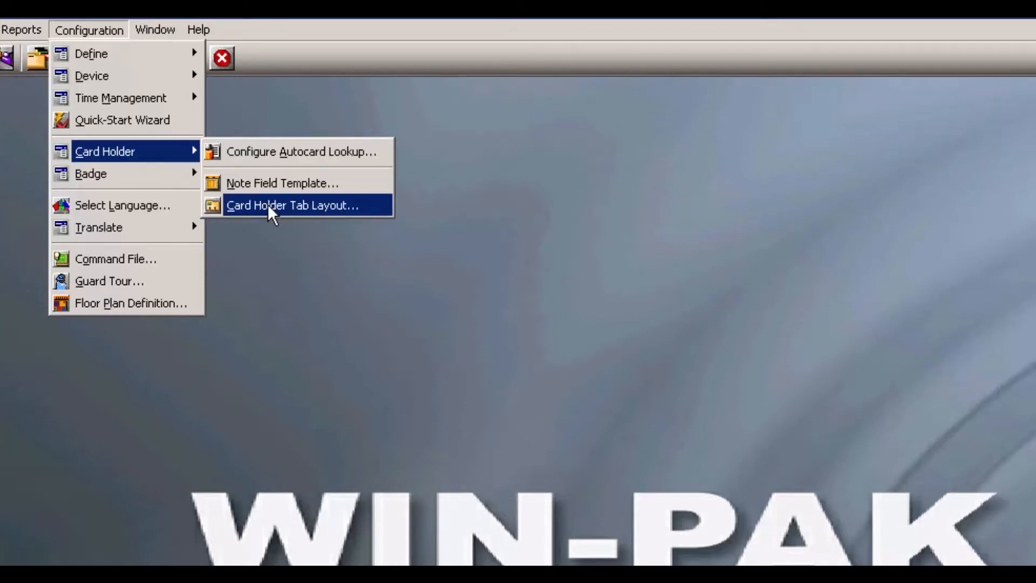
pyautogui.click(292, 205)
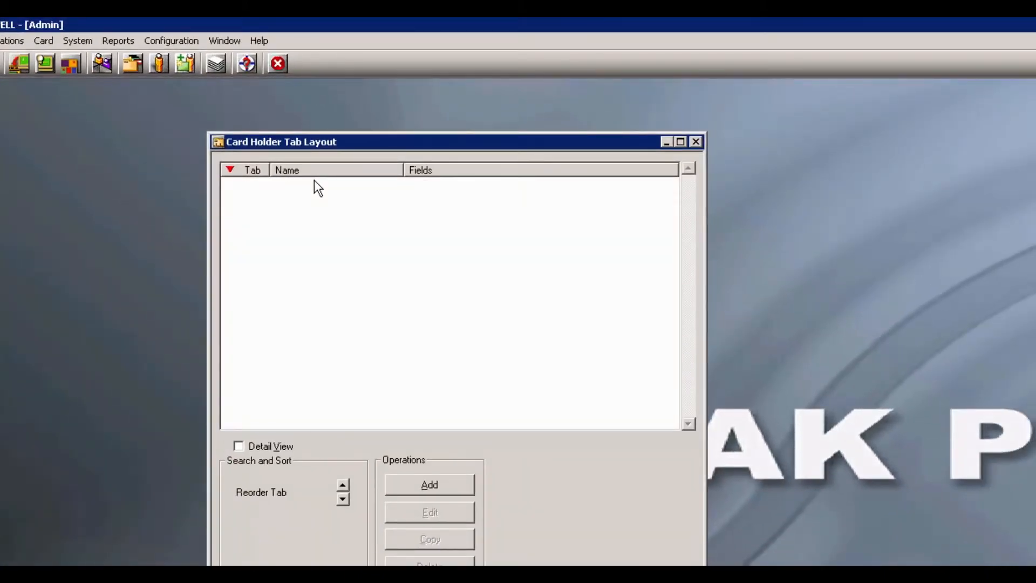
pyautogui.moveTo(422, 483)
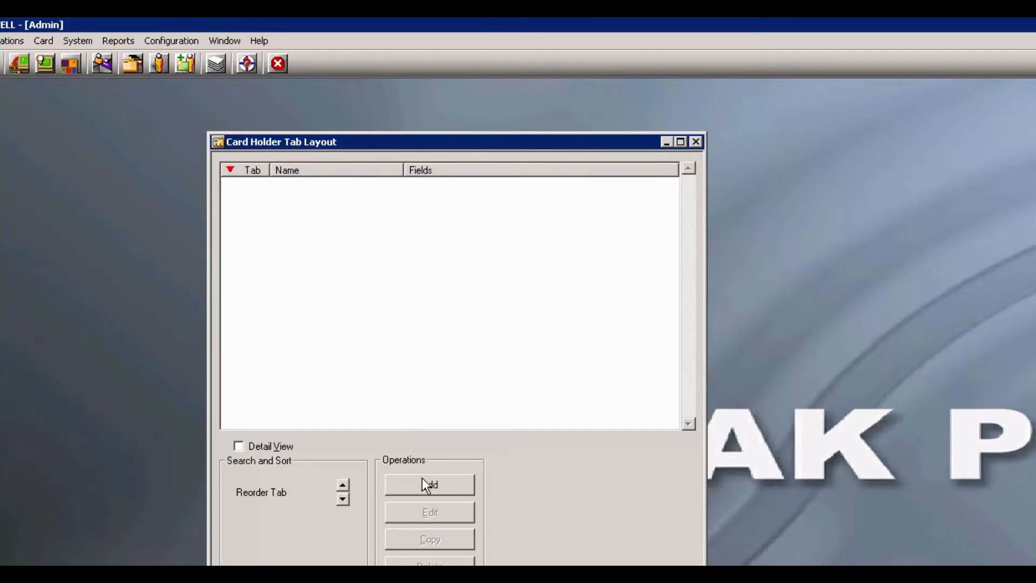
pyautogui.click(430, 483)
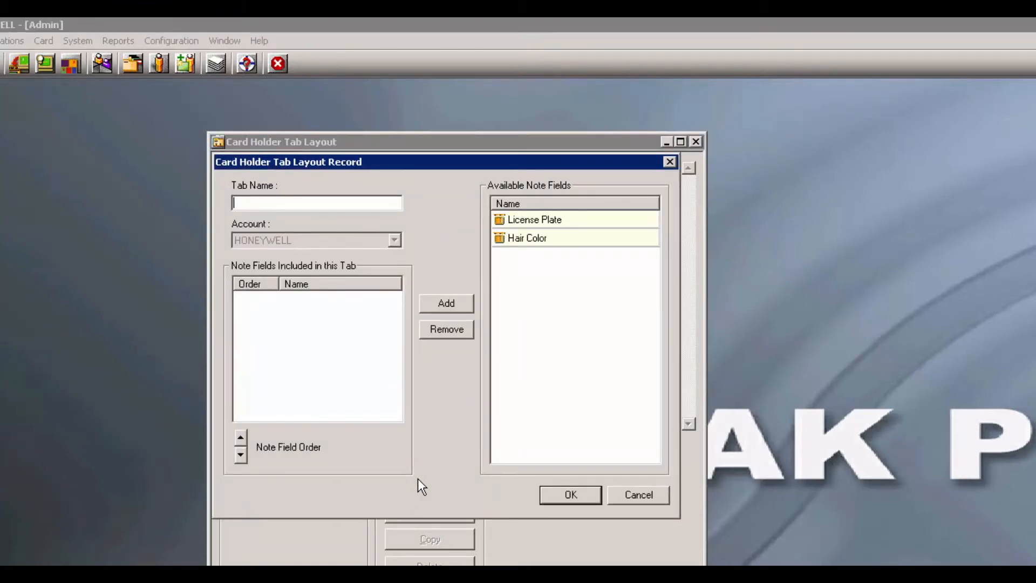
# - Name the tab Personal Information, add License Plate and Hair Color, and confirm it
pyautogui.write('Personal I')
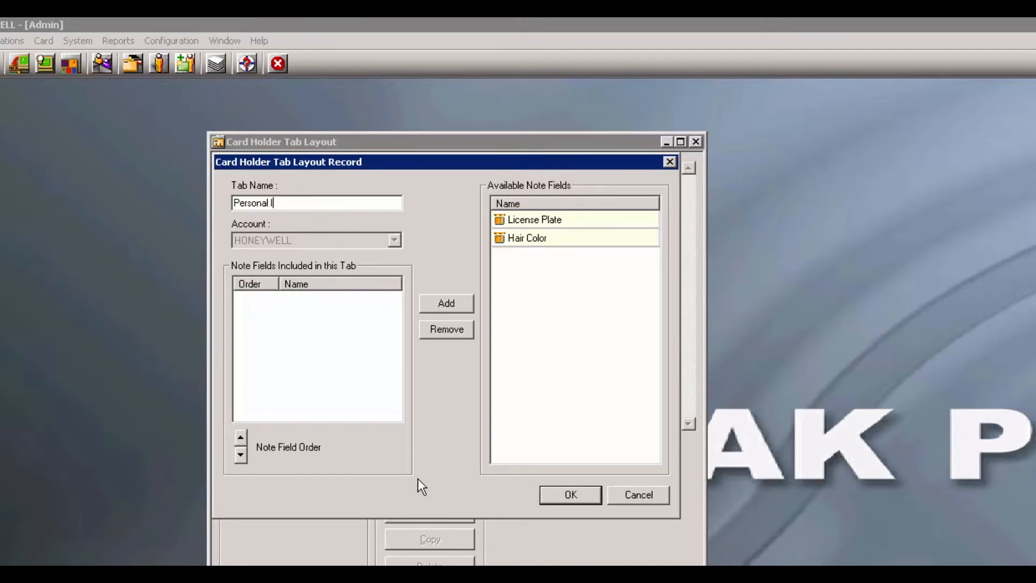
pyautogui.write('nformation')
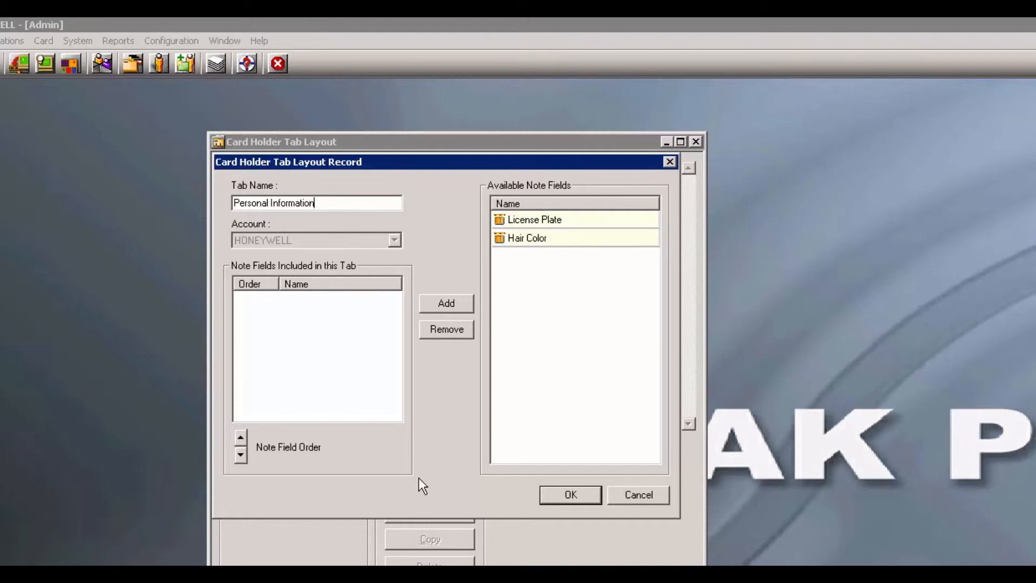
pyautogui.moveTo(574, 224)
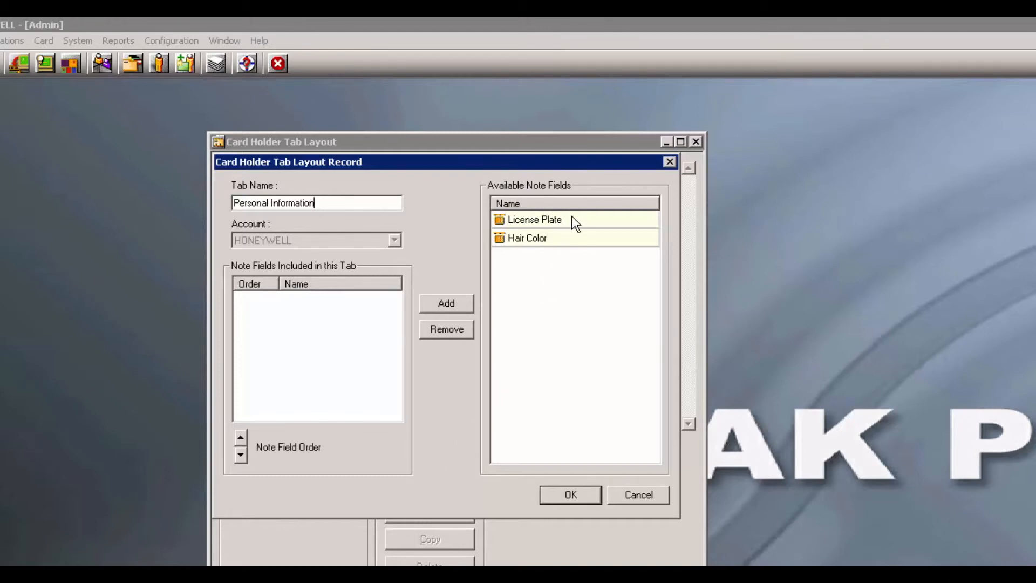
pyautogui.click(447, 303)
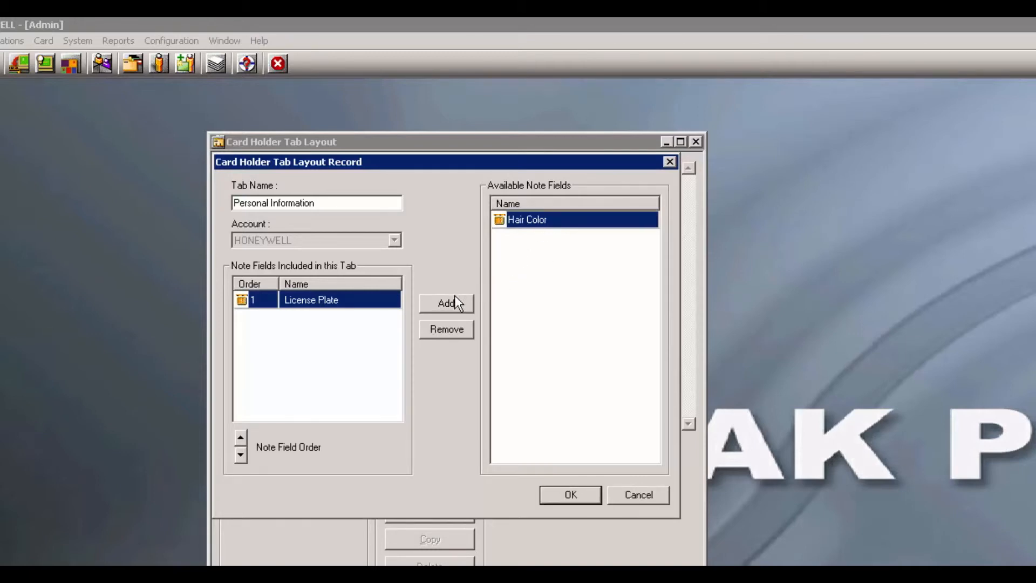
pyautogui.click(447, 303)
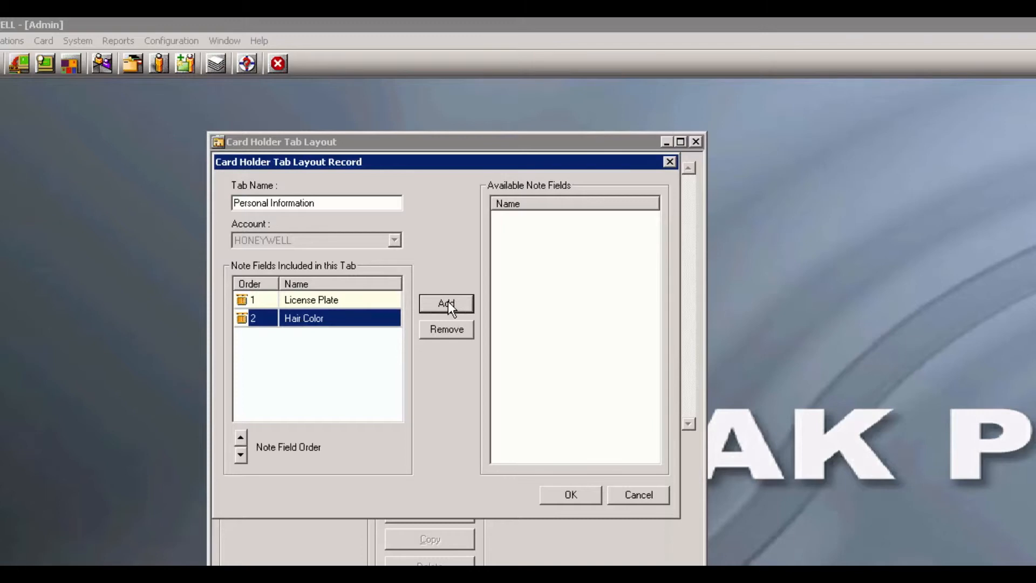
pyautogui.moveTo(427, 348)
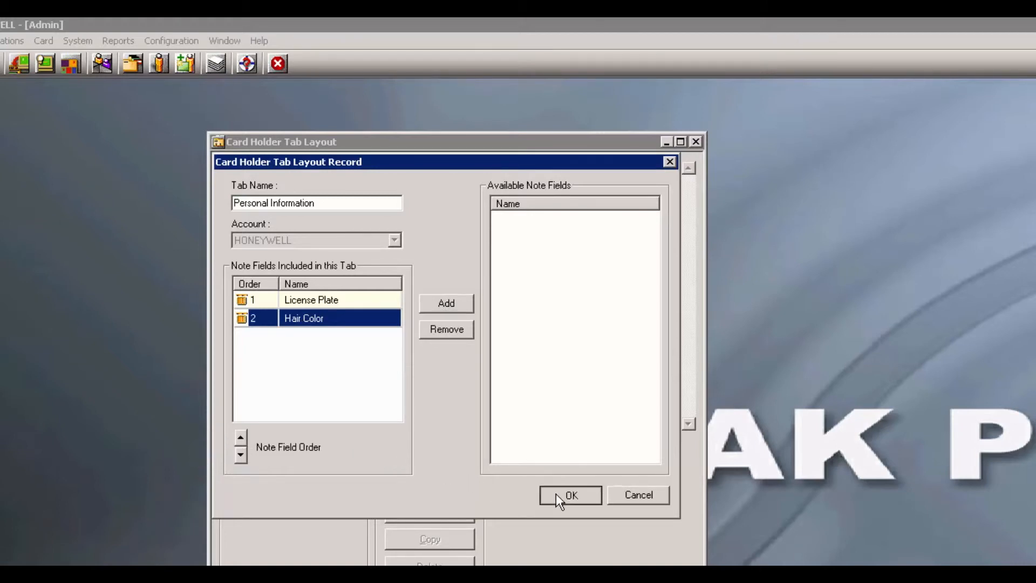
pyautogui.click(570, 494)
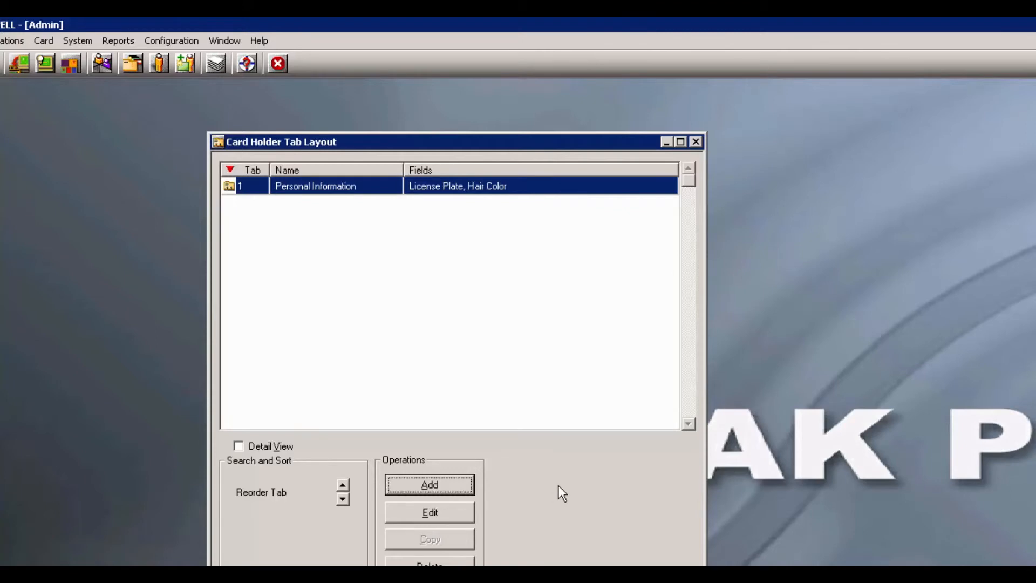
pyautogui.moveTo(696, 144)
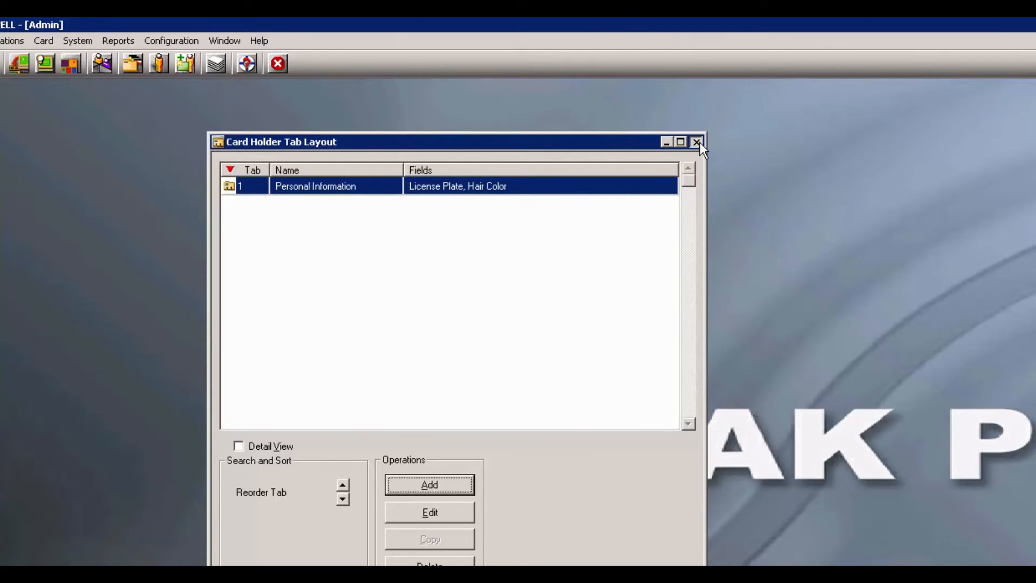
# - Close the tab layout list and bring up the Card Holder list via Card > Card Holder
pyautogui.click(696, 142)
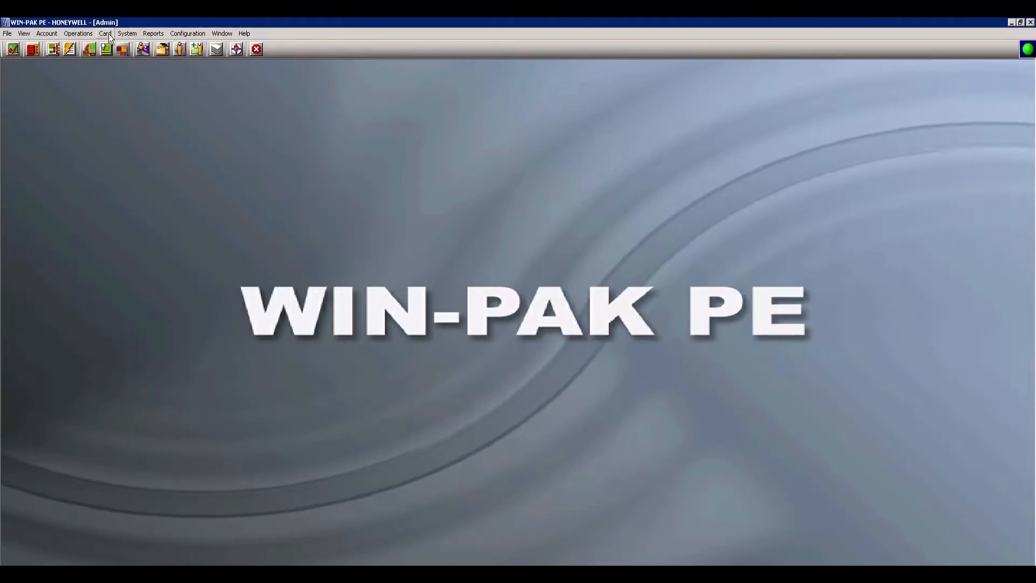
pyautogui.click(104, 33)
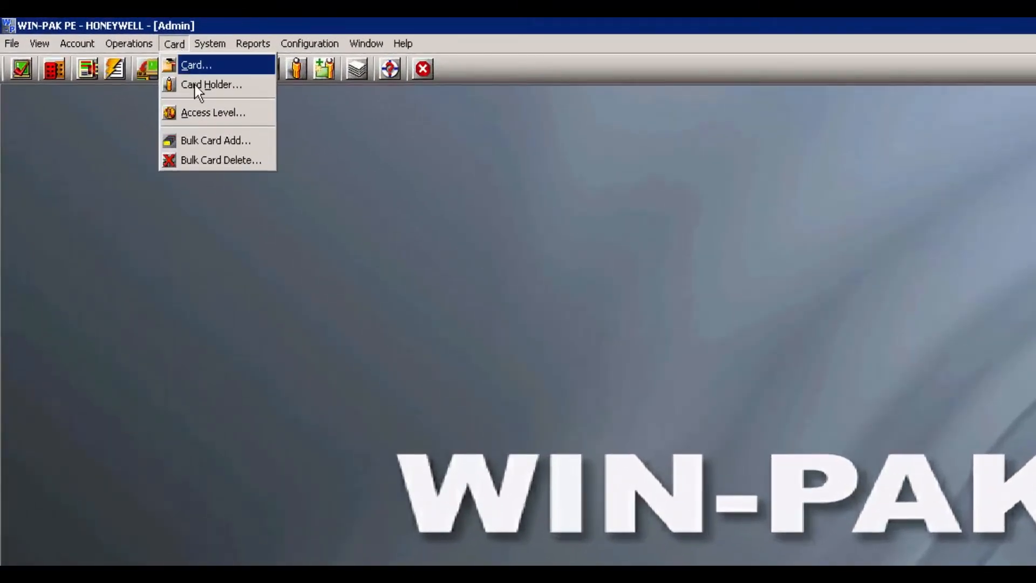
pyautogui.click(213, 86)
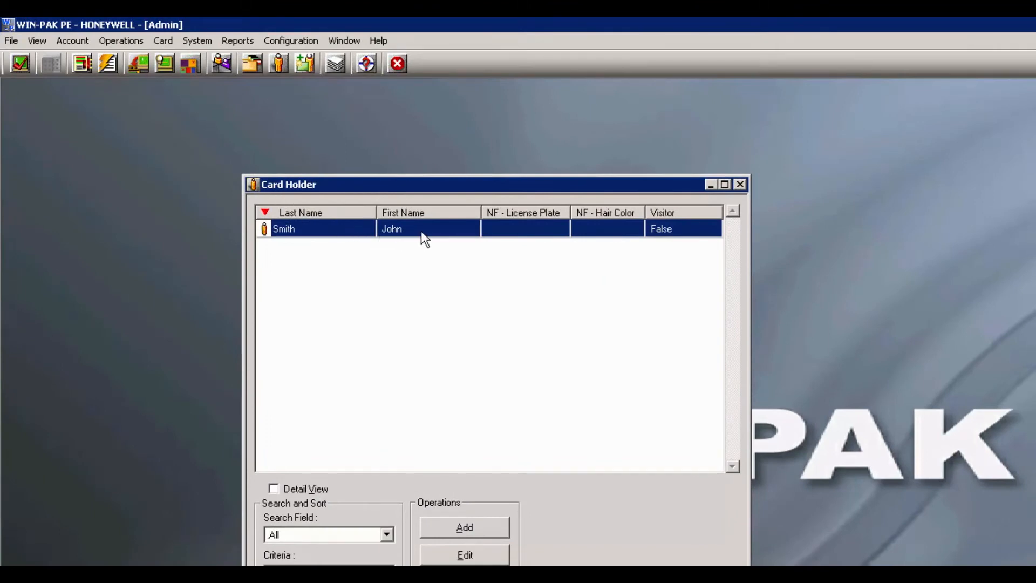
# - Open Smith, John's record and switch to its Personal Information tab
pyautogui.doubleClick(392, 228)
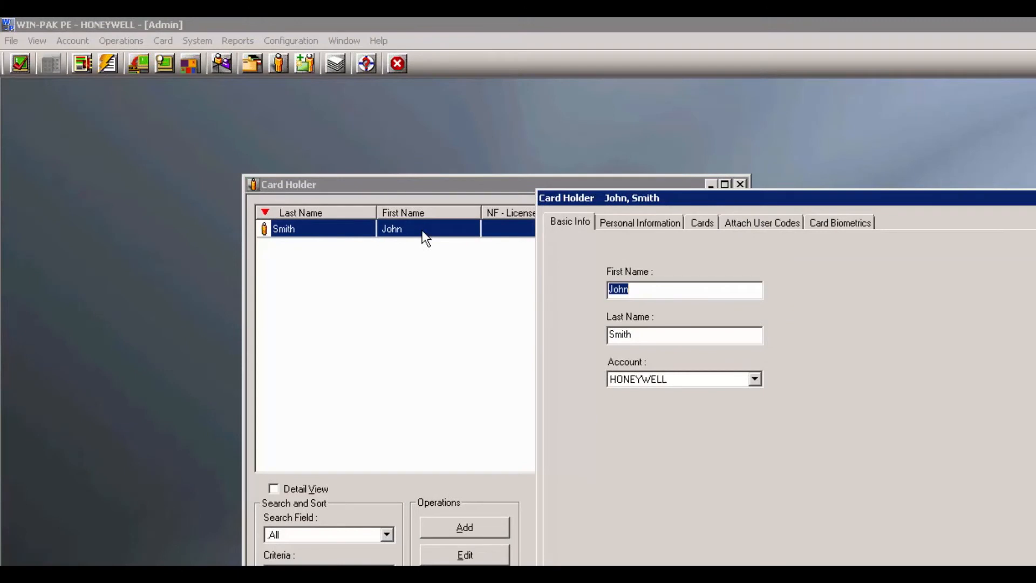
pyautogui.moveTo(600, 246)
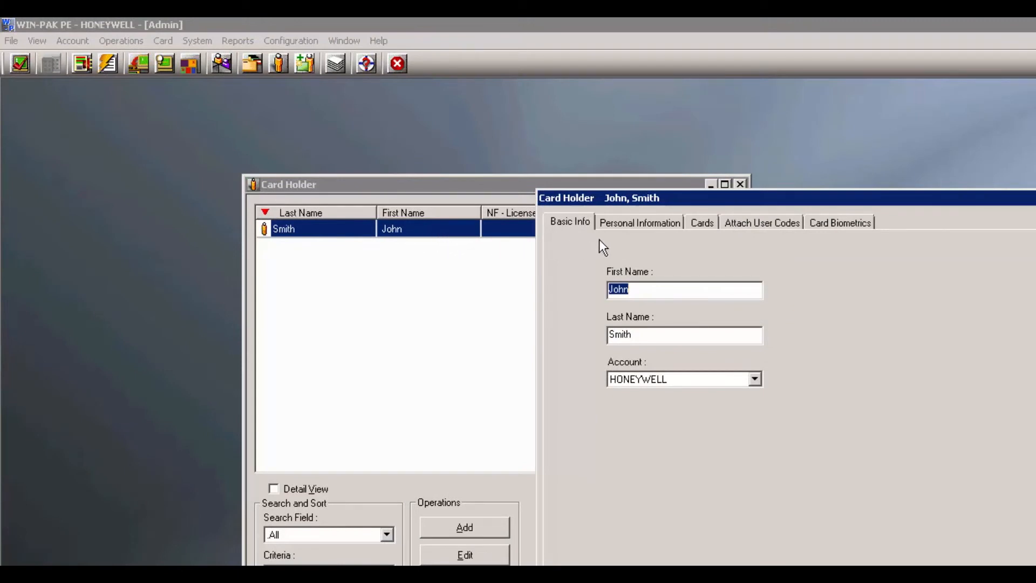
pyautogui.click(640, 223)
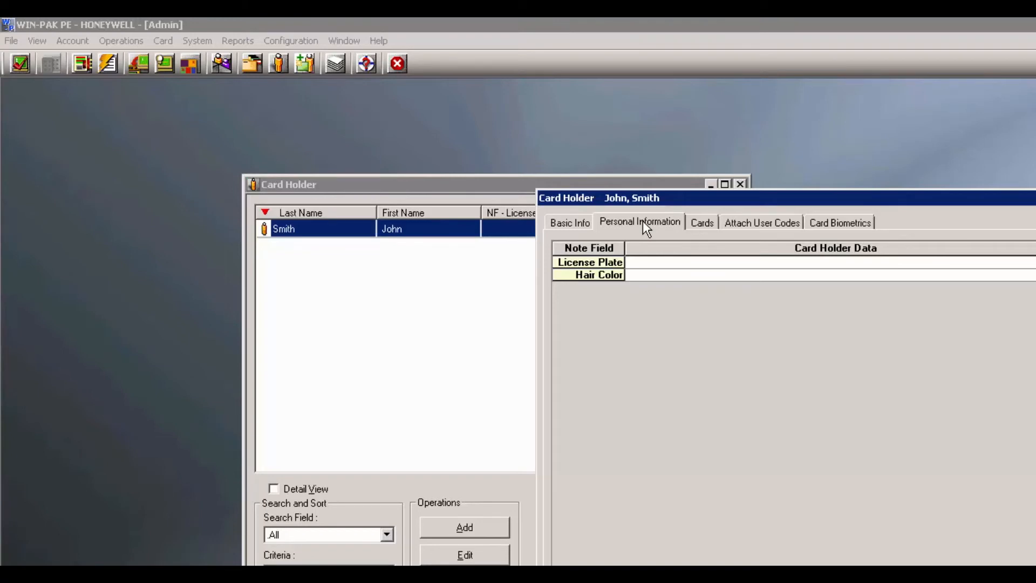
pyautogui.moveTo(648, 268)
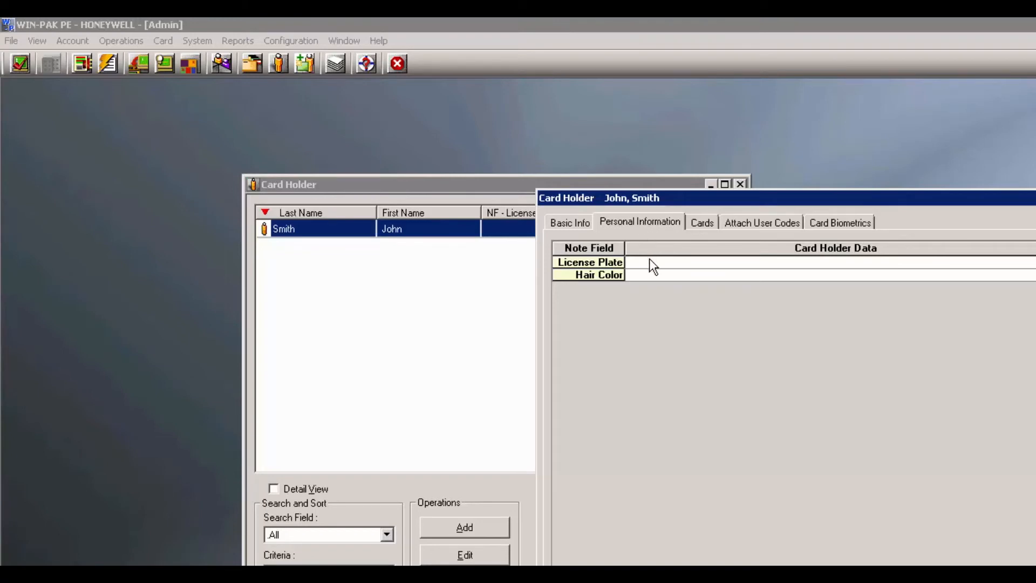
pyautogui.moveTo(654, 270)
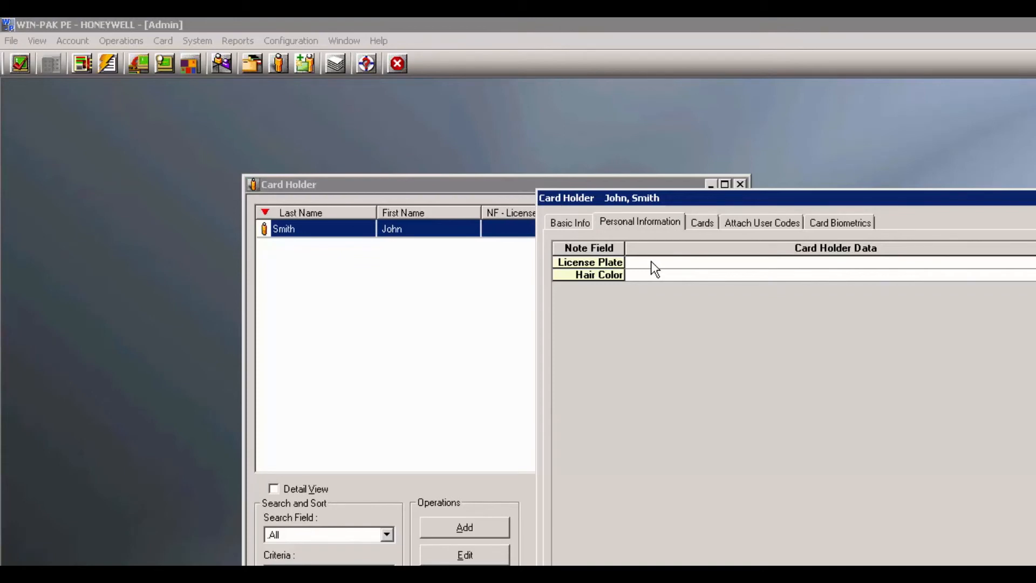
# - Enter license plate AAA1234, choose hair colour Brown, and save John Smith's record
pyautogui.click(651, 263)
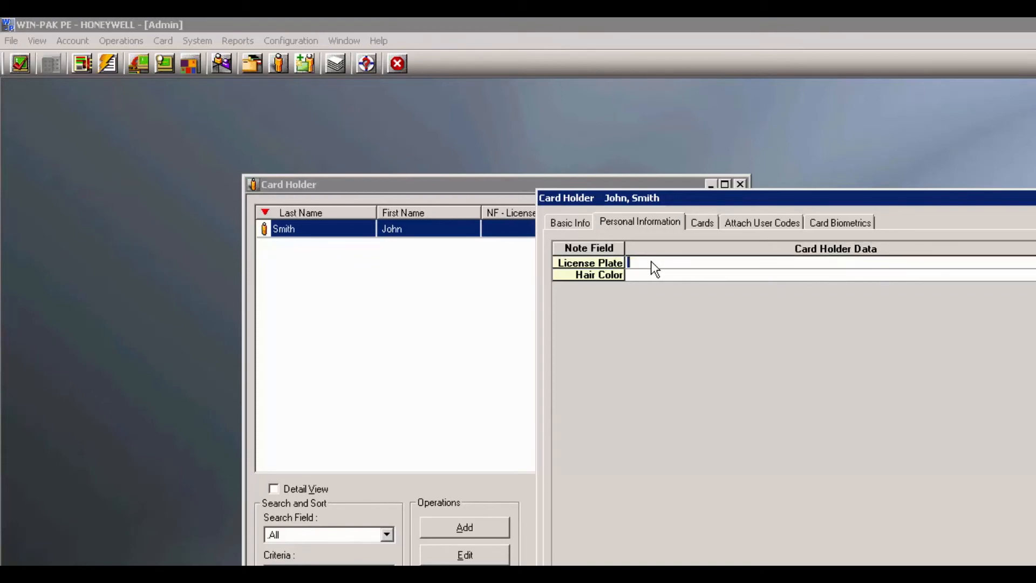
pyautogui.write('AAA1')
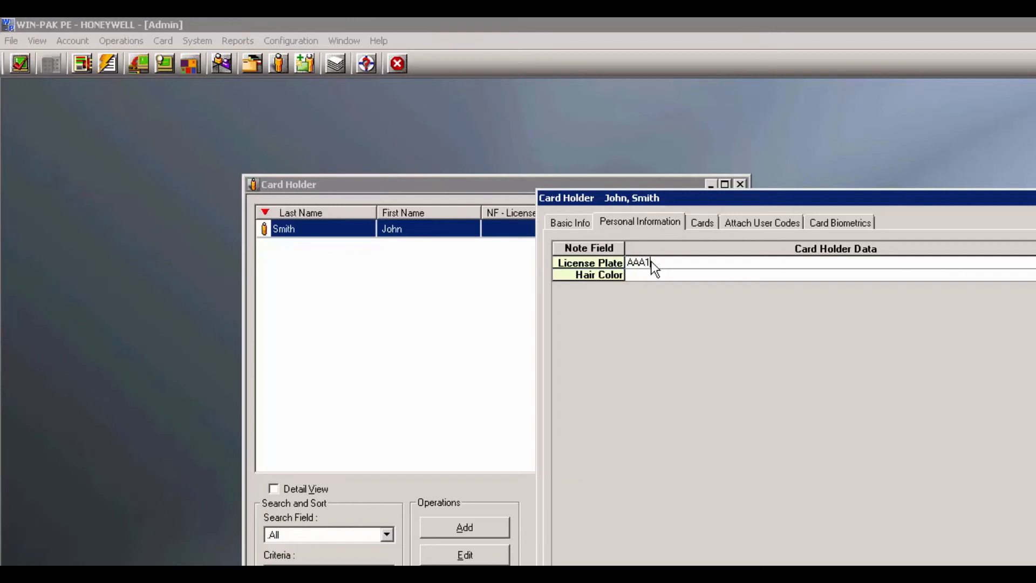
pyautogui.write('234')
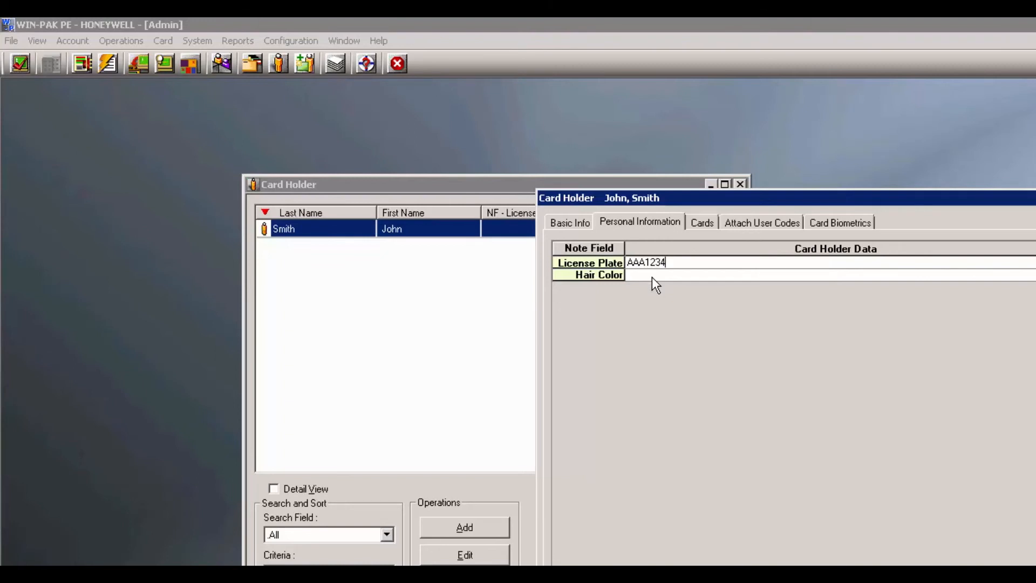
pyautogui.click(1034, 274)
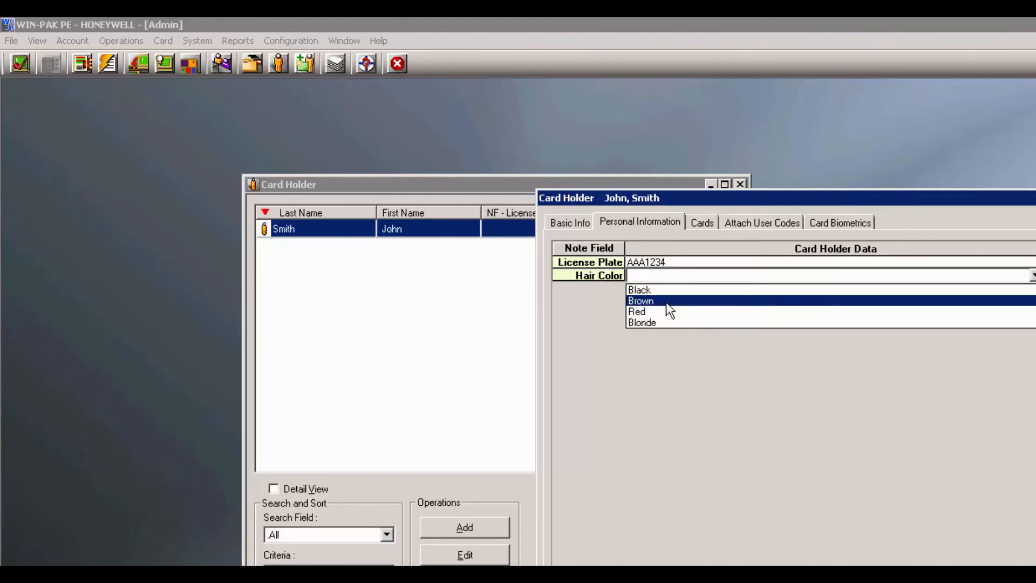
pyautogui.click(642, 300)
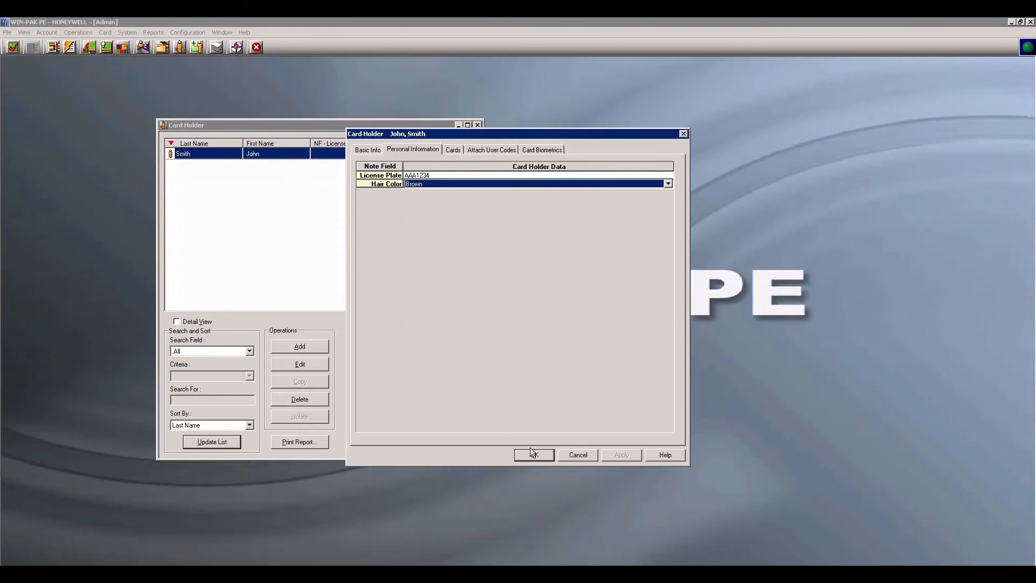
pyautogui.click(533, 455)
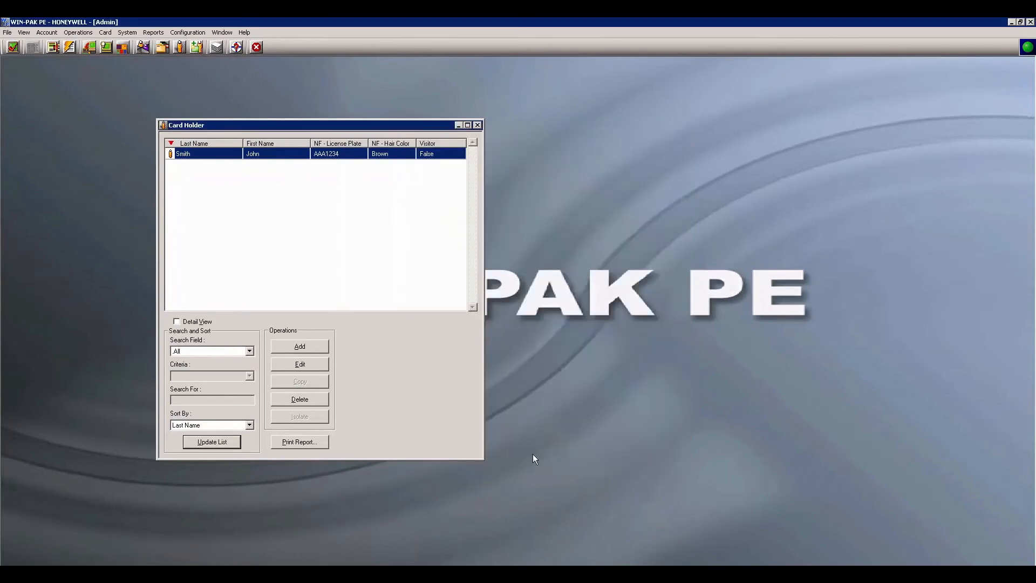
pyautogui.moveTo(497, 226)
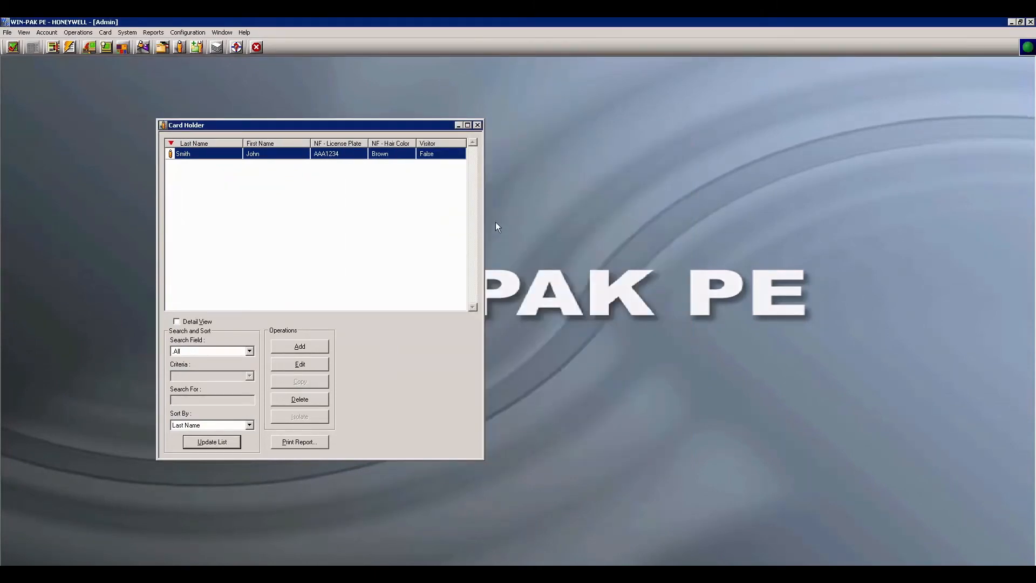